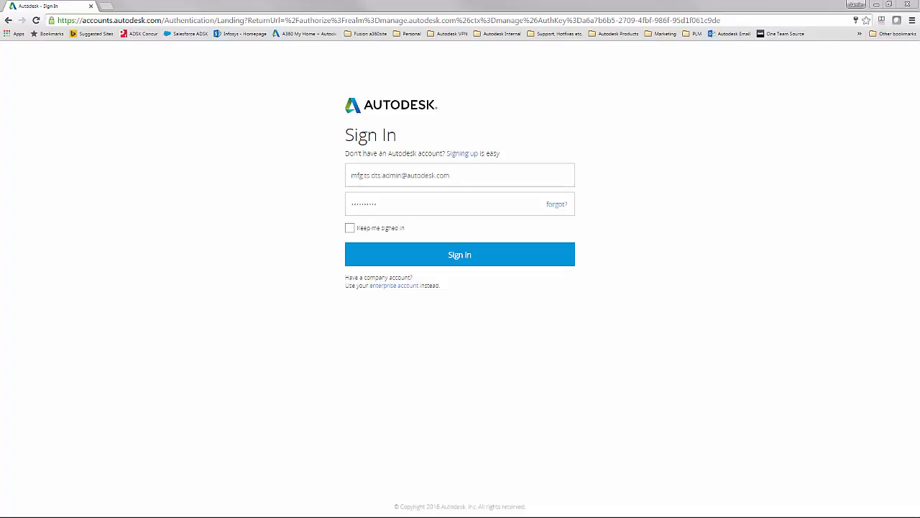
mouse_move(530, 286)
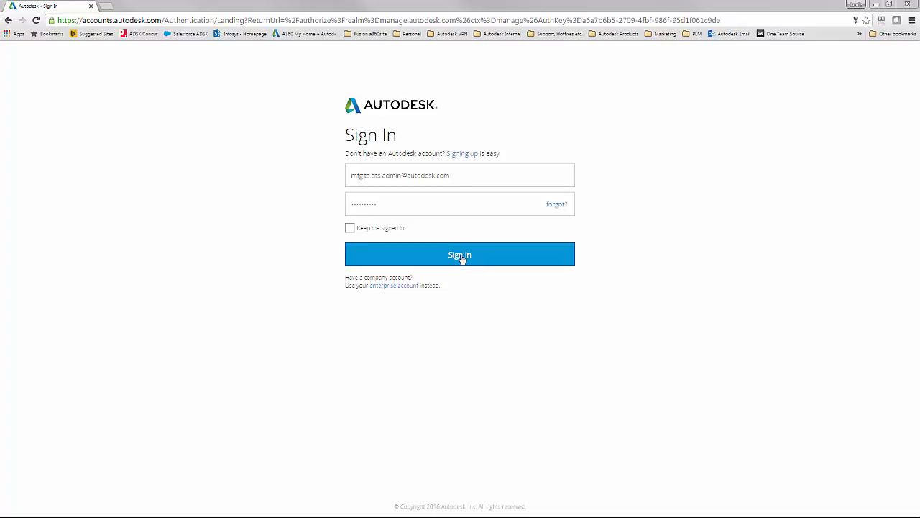
- Submit the administrator credentials on the Autodesk sign-in page
left_click(460, 254)
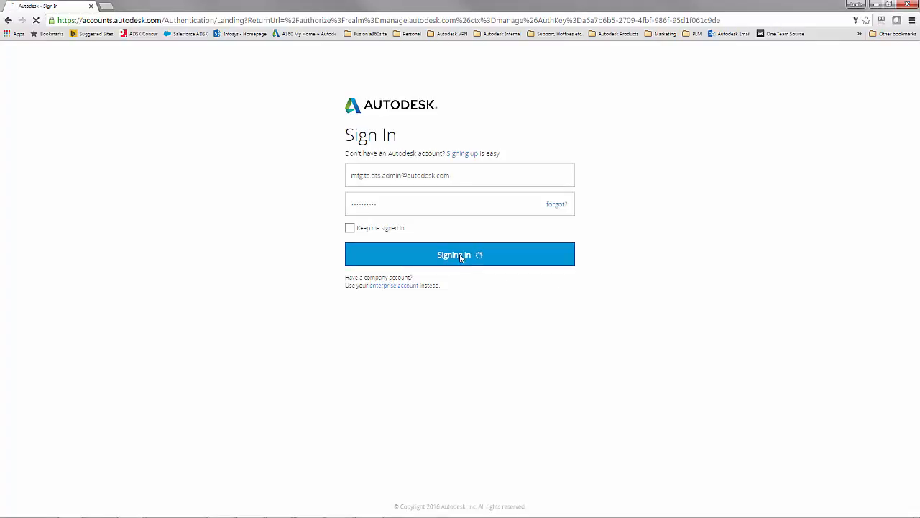
- Reach the Manage Users page listing all 20 account users and their products
left_click(460, 255)
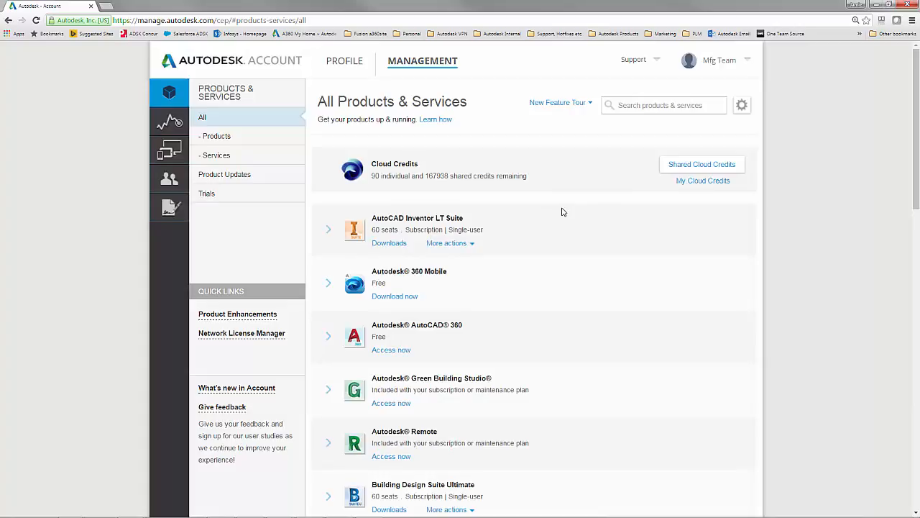
mouse_move(169, 178)
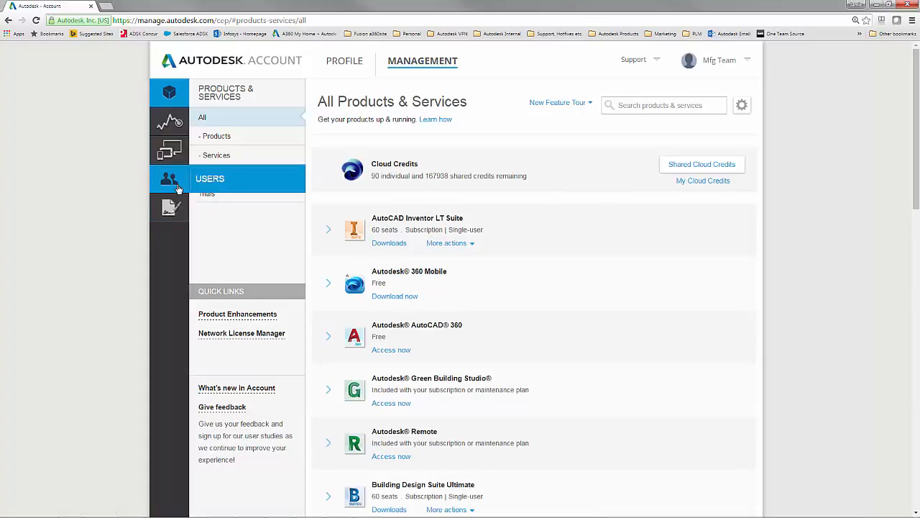
left_click(169, 179)
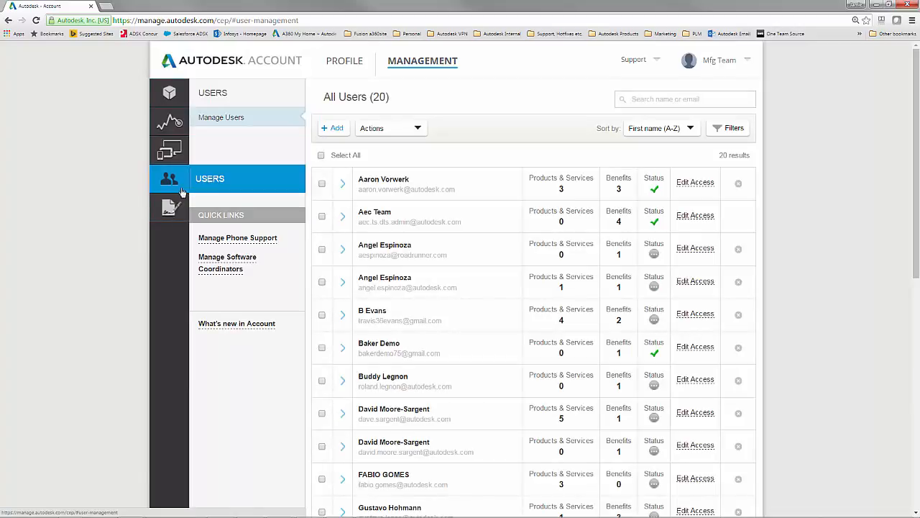
scroll("down", 3)
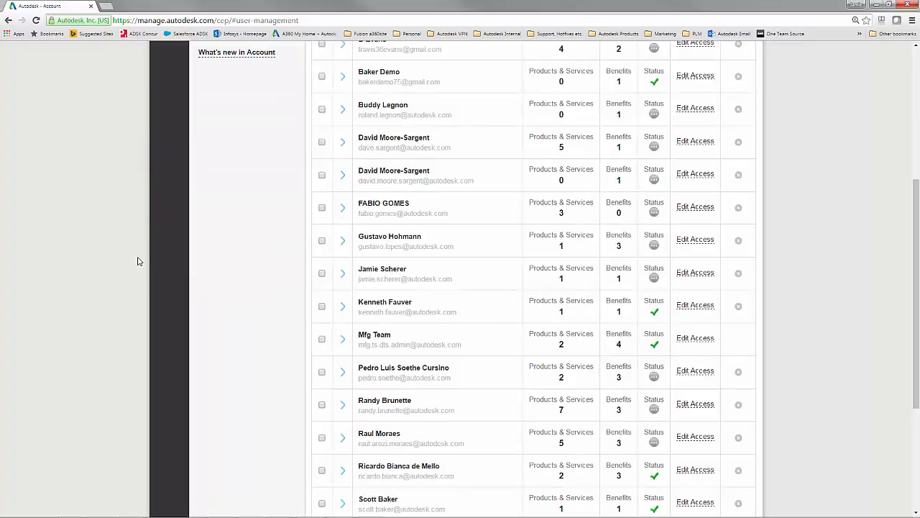
left_click(343, 272)
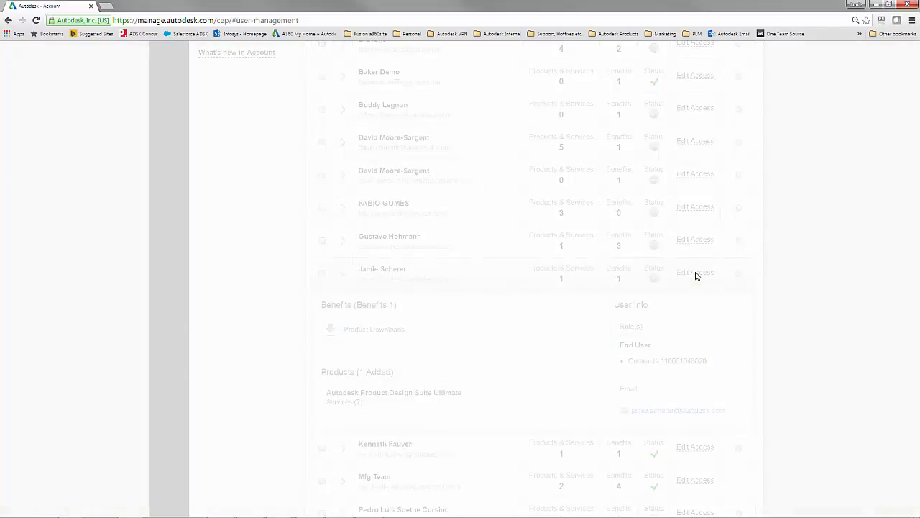
left_click(694, 272)
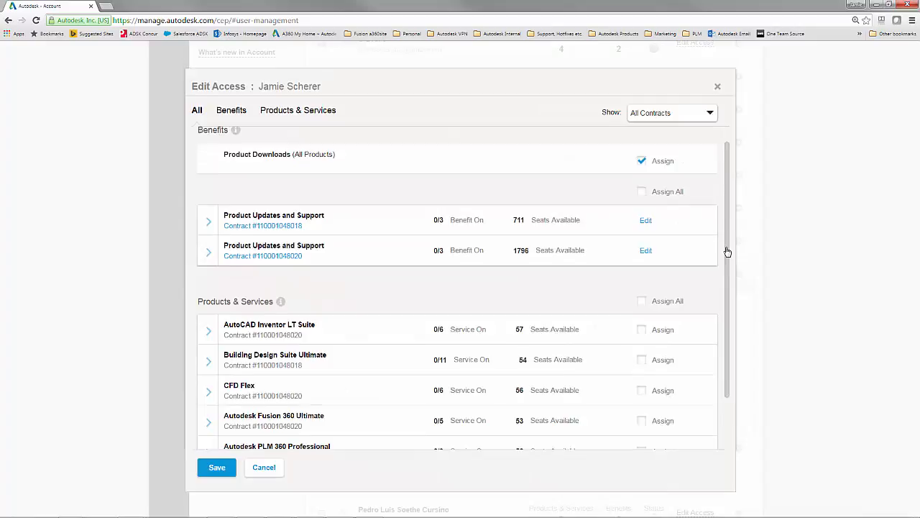
scroll("down", 3)
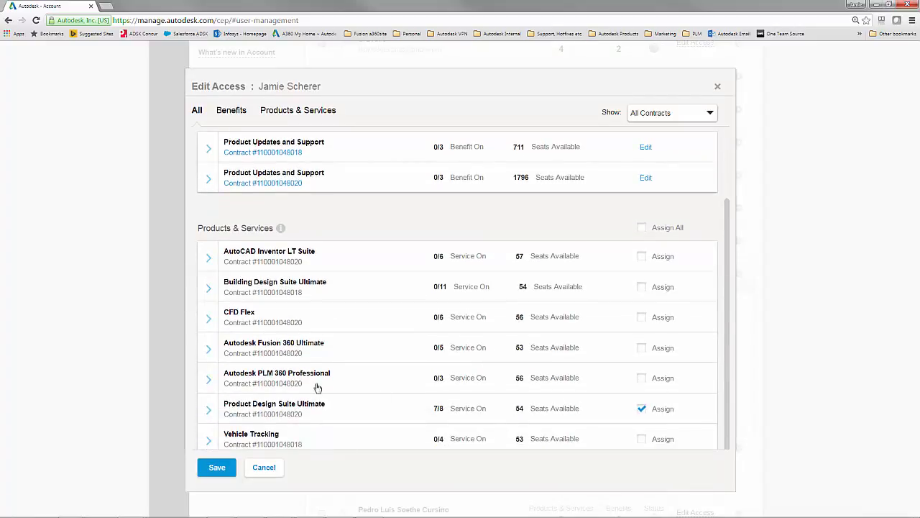
left_click(209, 408)
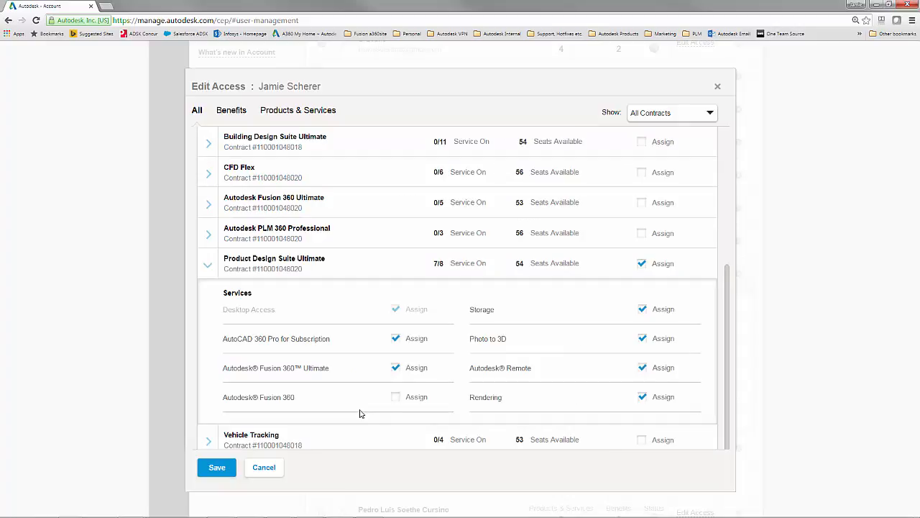
left_click(395, 397)
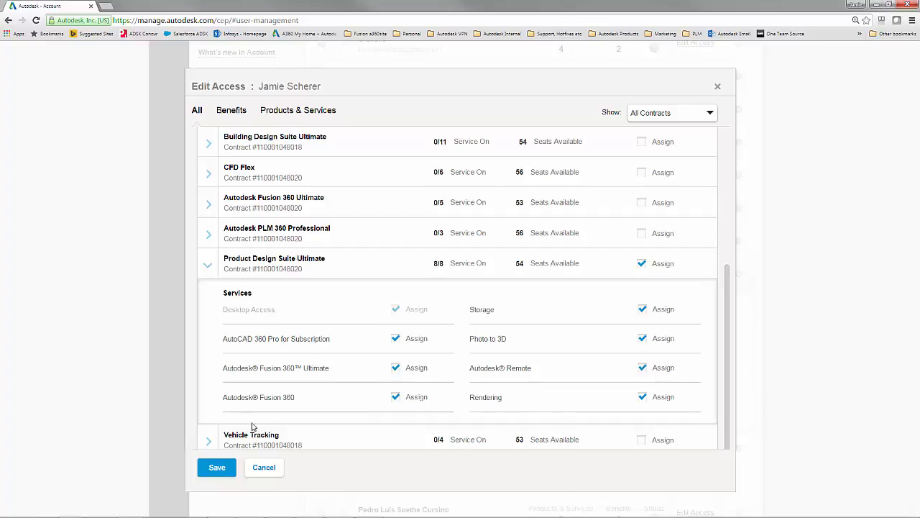
left_click(216, 467)
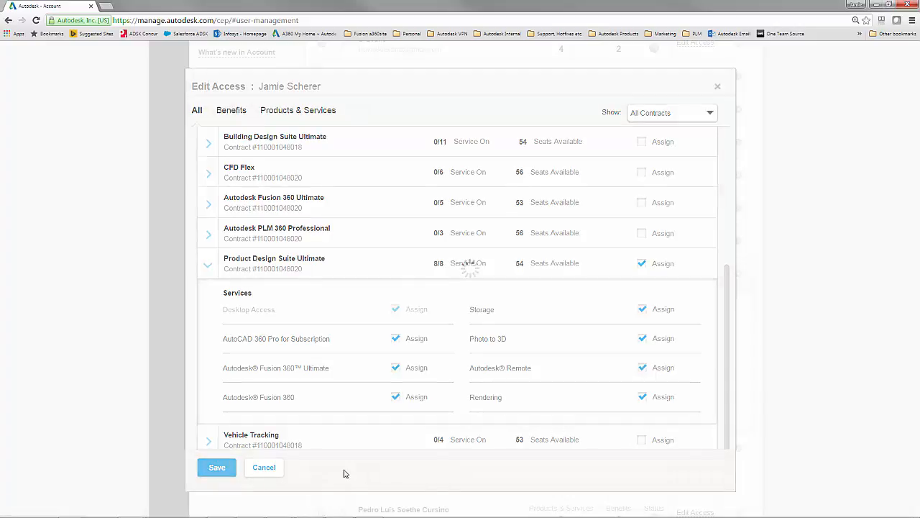
left_click(217, 467)
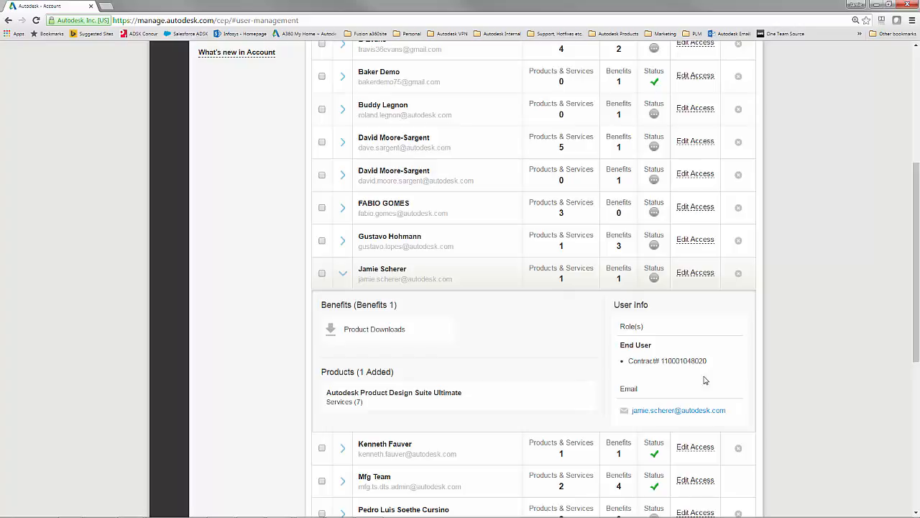
left_click(343, 272)
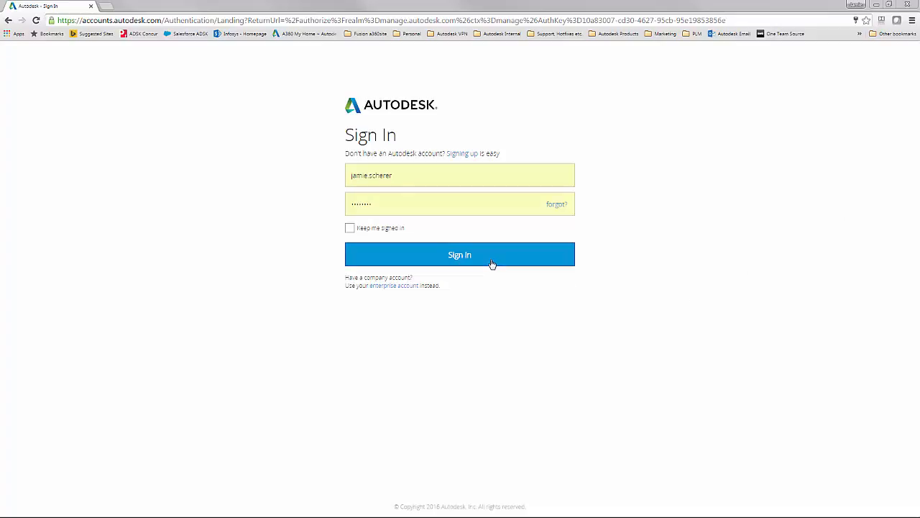
left_click(459, 254)
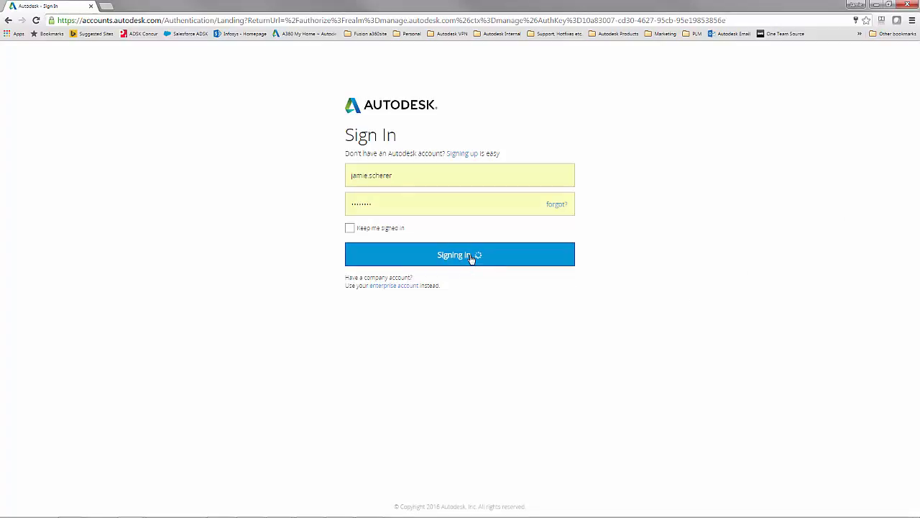
left_click(460, 254)
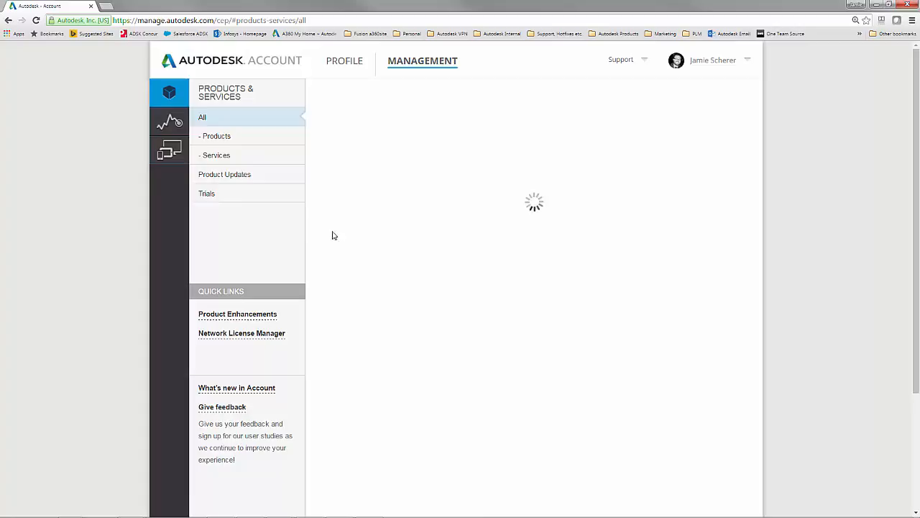
mouse_move(99, 178)
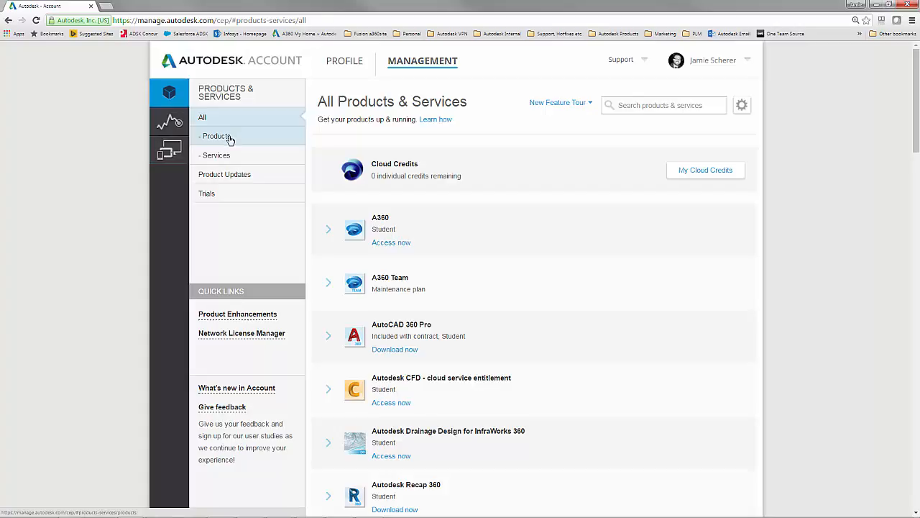
- Filter Jamie's list to Services and show the Autodesk Fusion 360 contract details
left_click(216, 136)
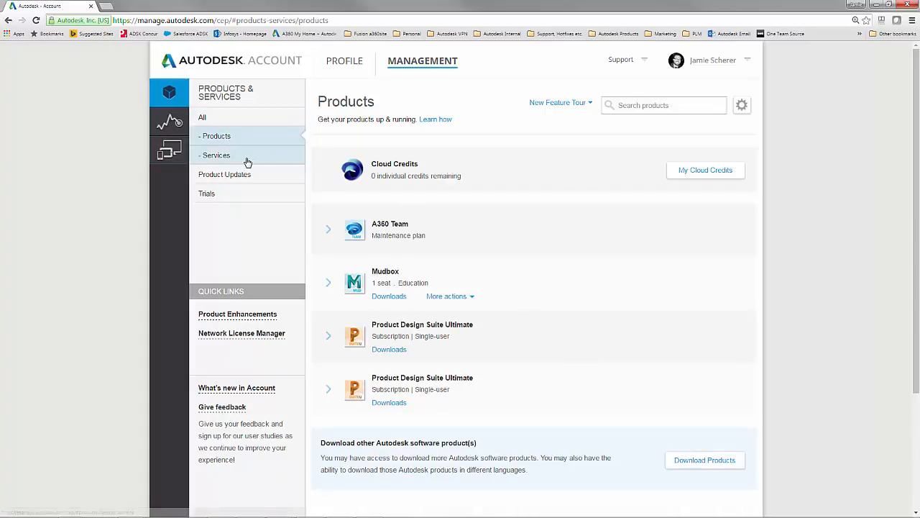
left_click(216, 155)
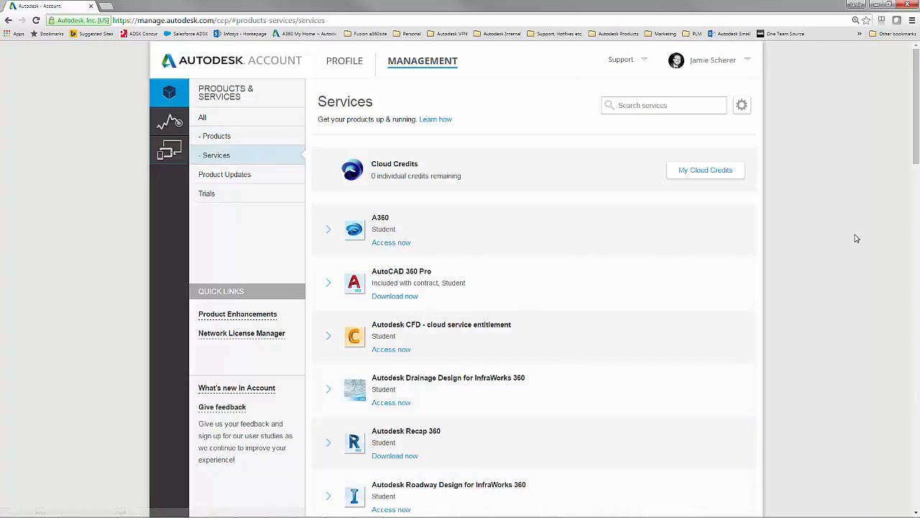
scroll("down", 3)
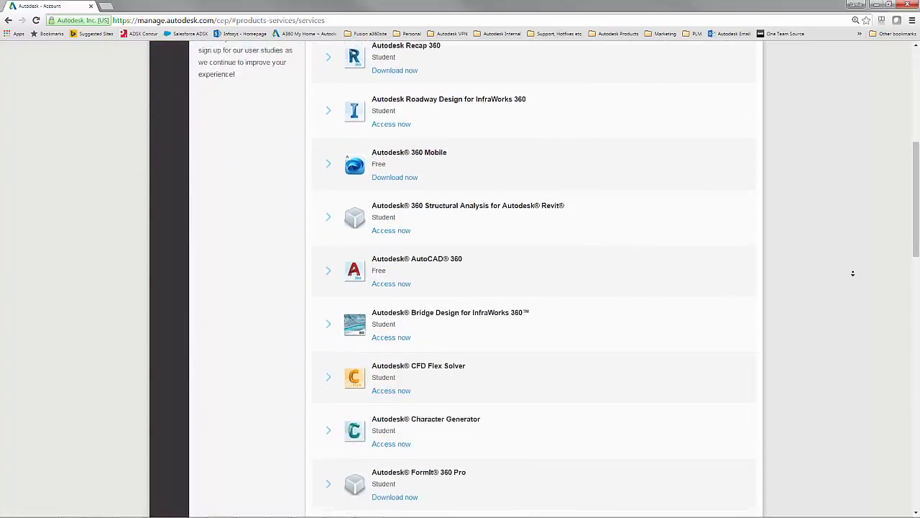
scroll("down", 3)
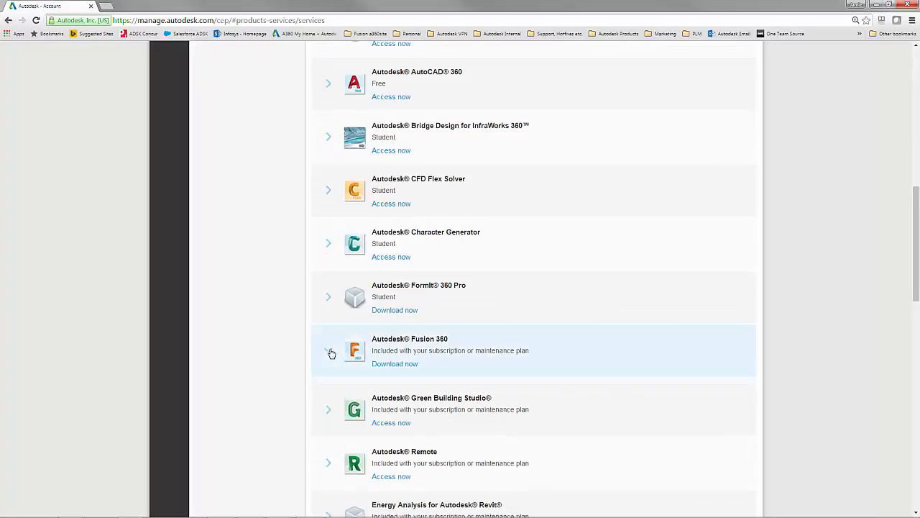
left_click(328, 350)
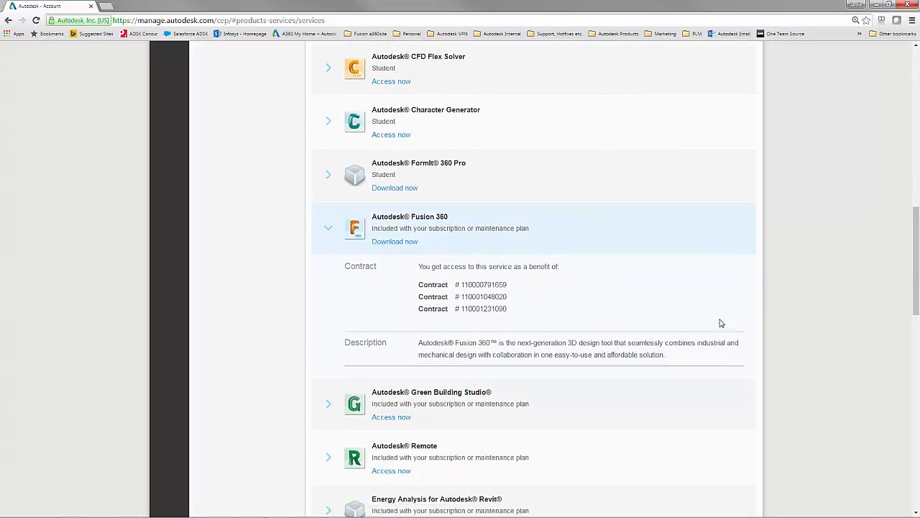
mouse_move(820, 292)
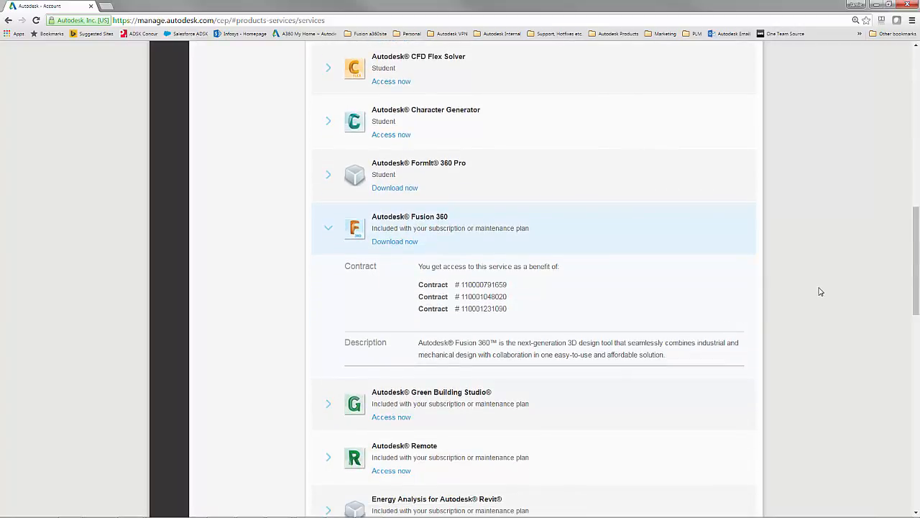
left_click(395, 241)
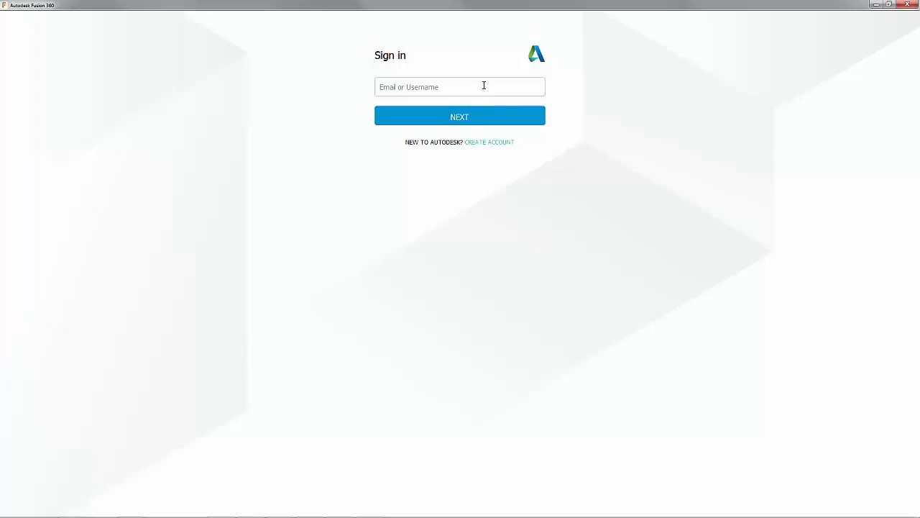
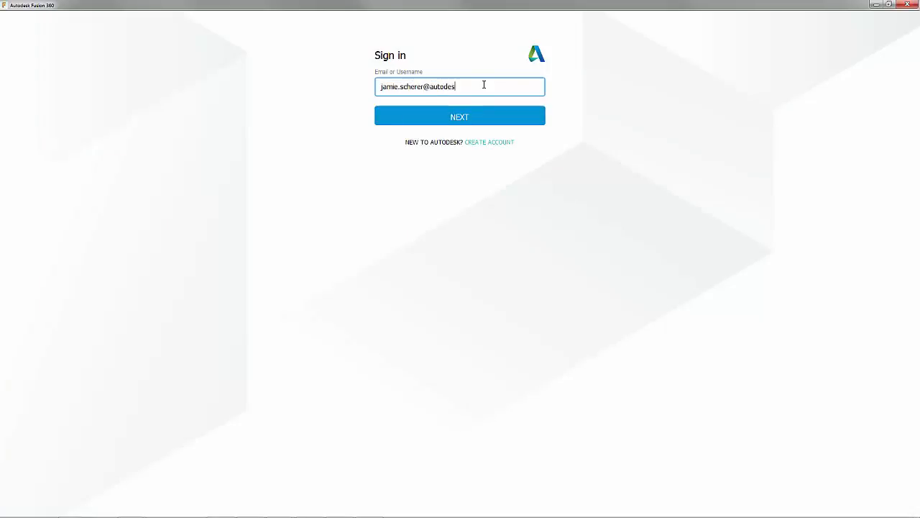
left_click(460, 116)
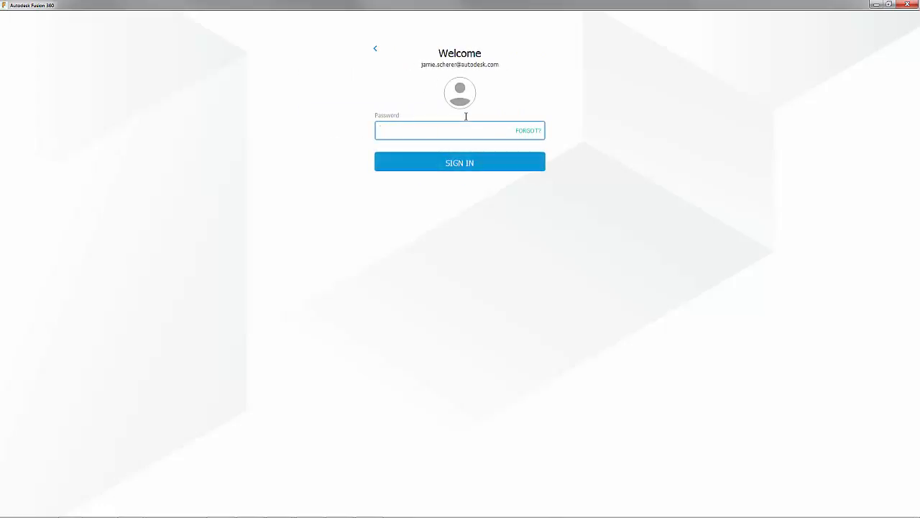
type("••••")
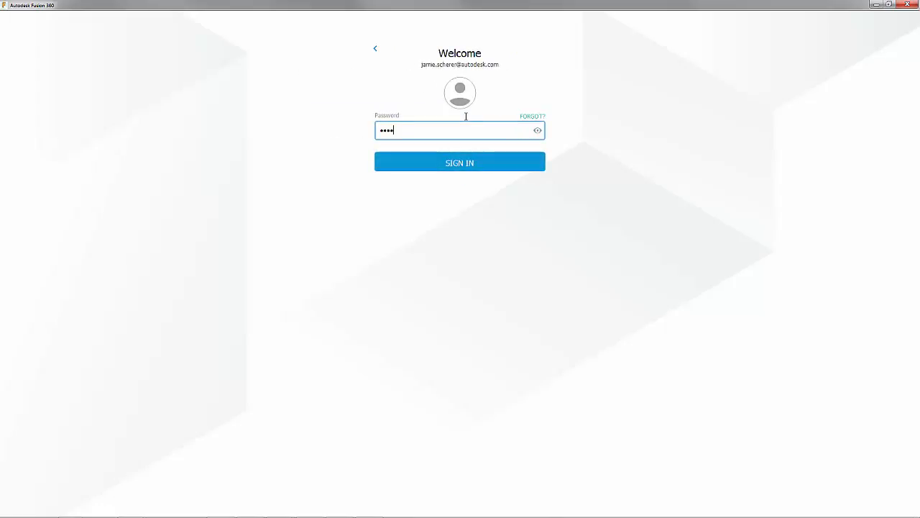
left_click(460, 161)
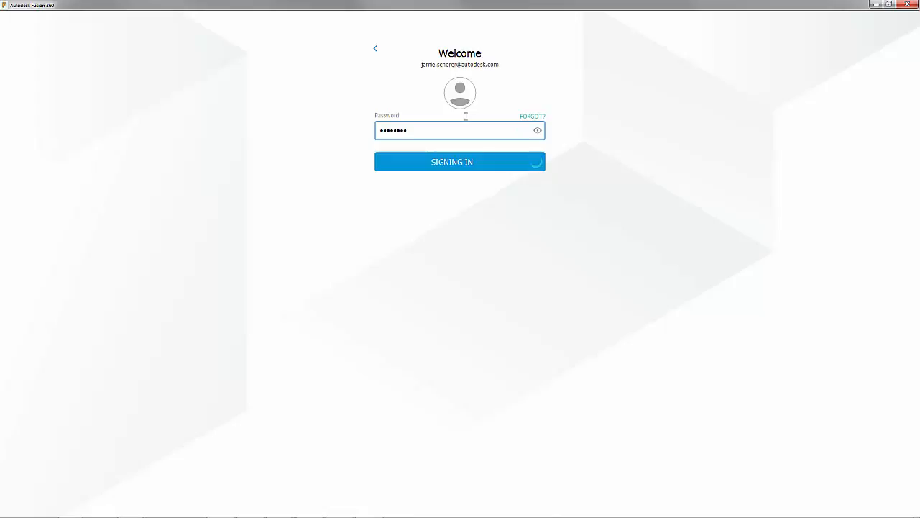
left_click(459, 162)
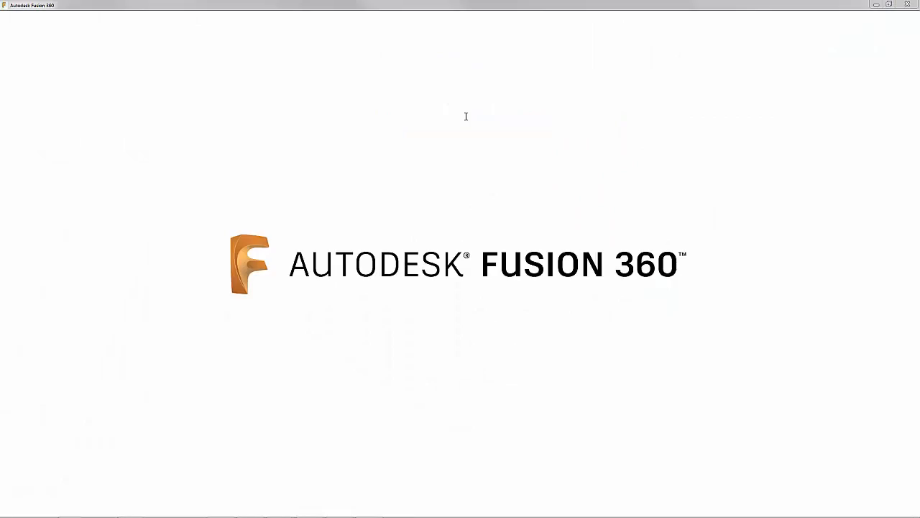